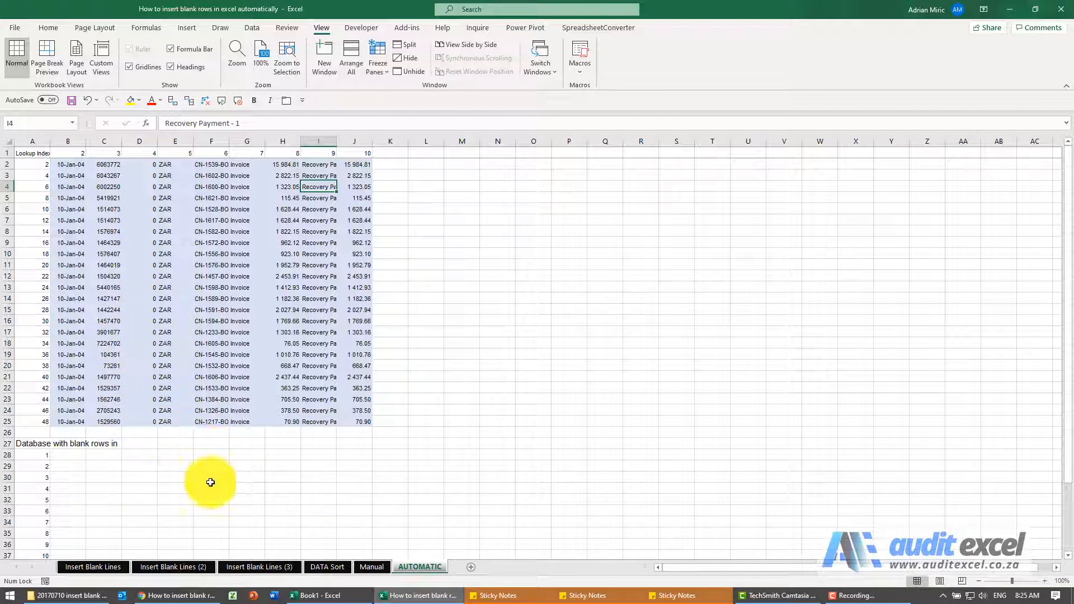
mouse_move(207, 174)
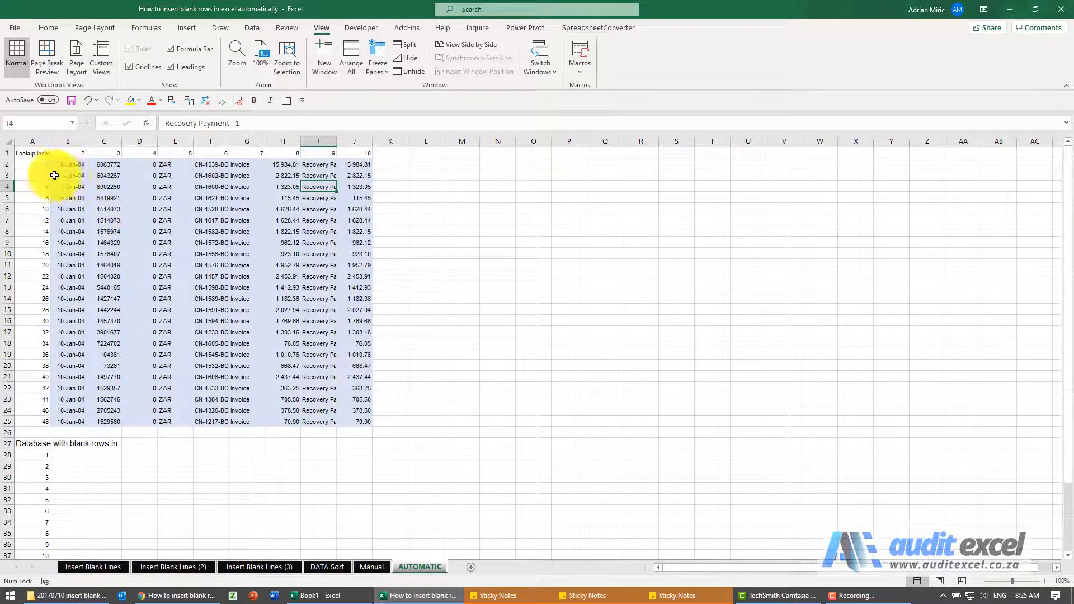
Step: Inspect the lookup index values in column A and the column-number headings in row 1
left_click(31, 164)
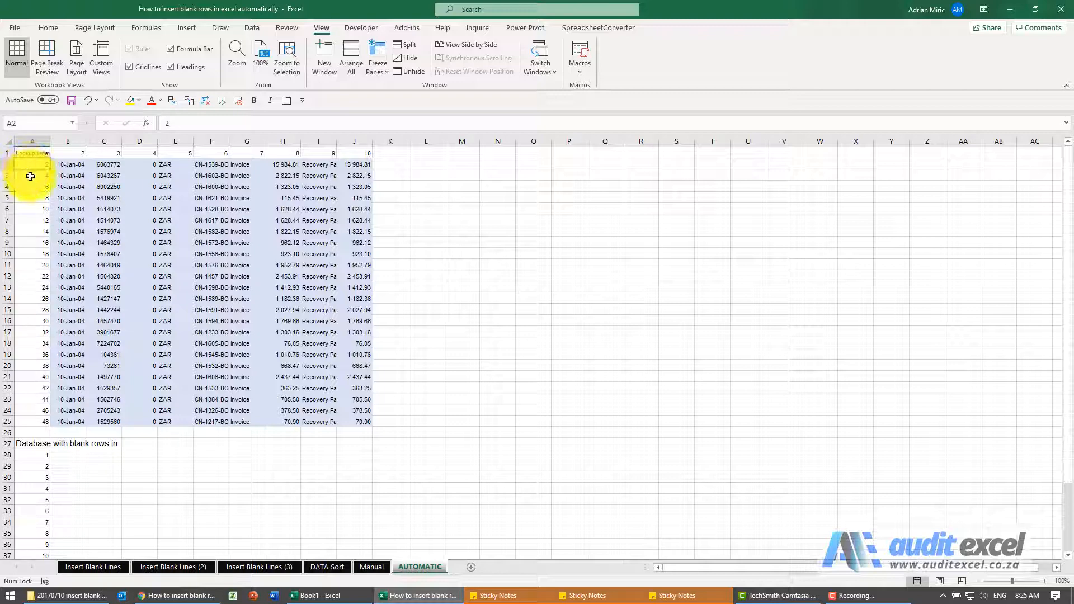
left_click(32, 175)
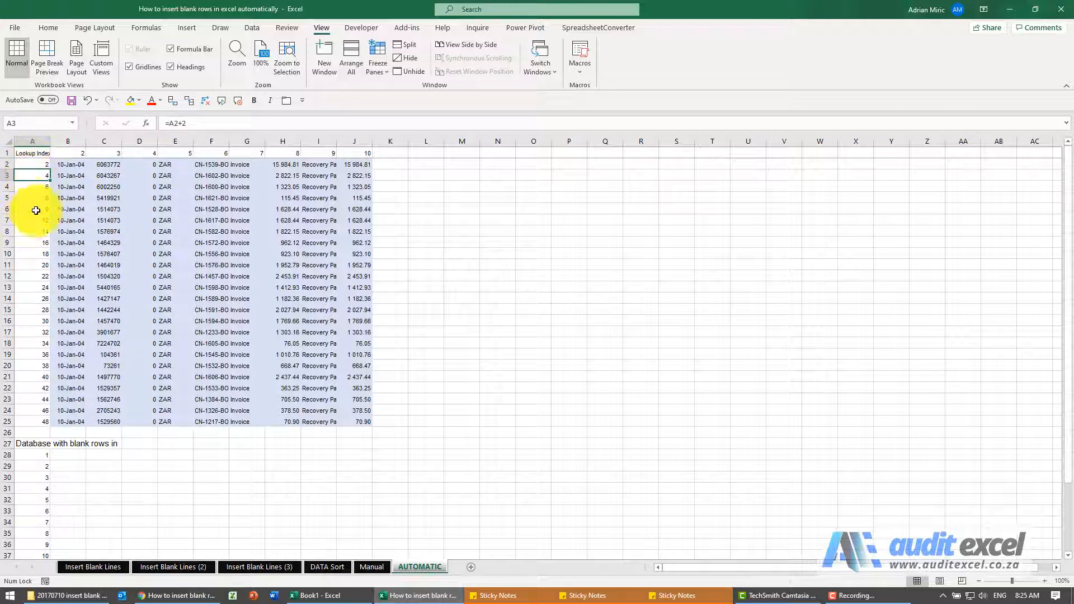
left_click(89, 153)
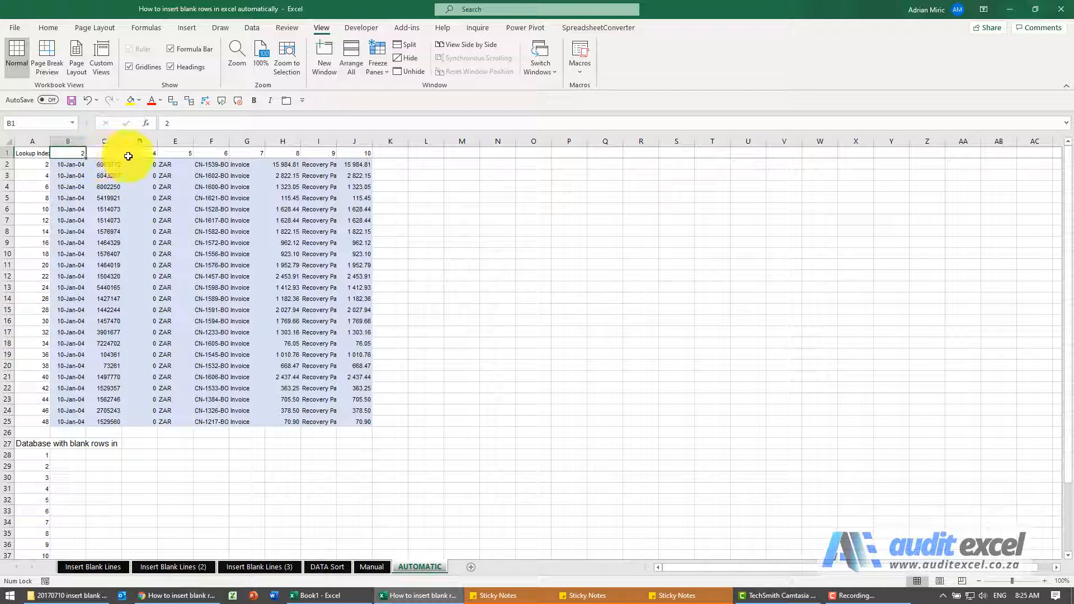
mouse_move(185, 380)
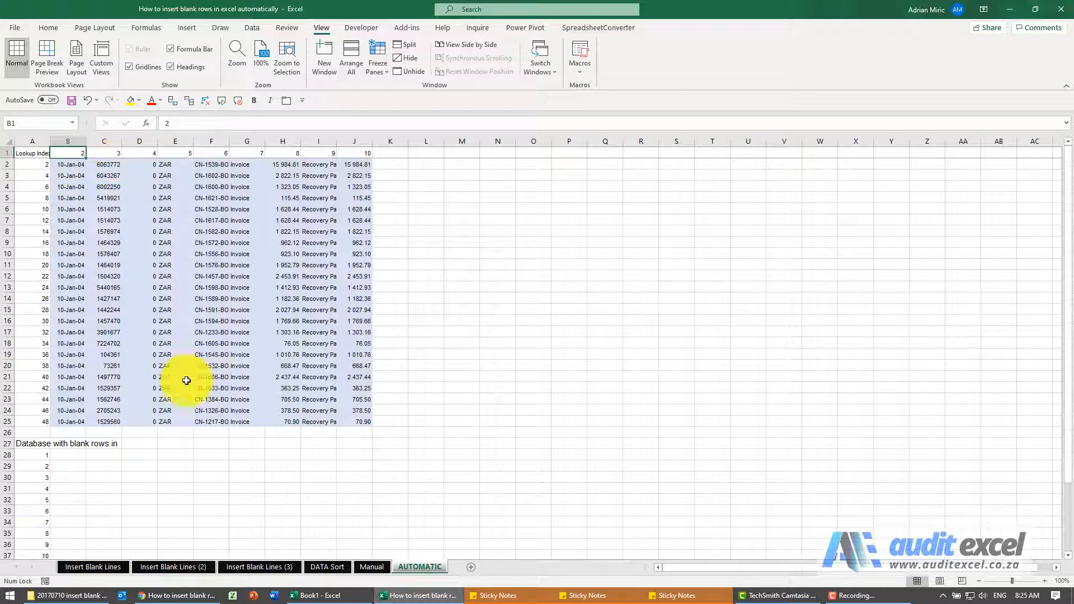
scroll("down", 3)
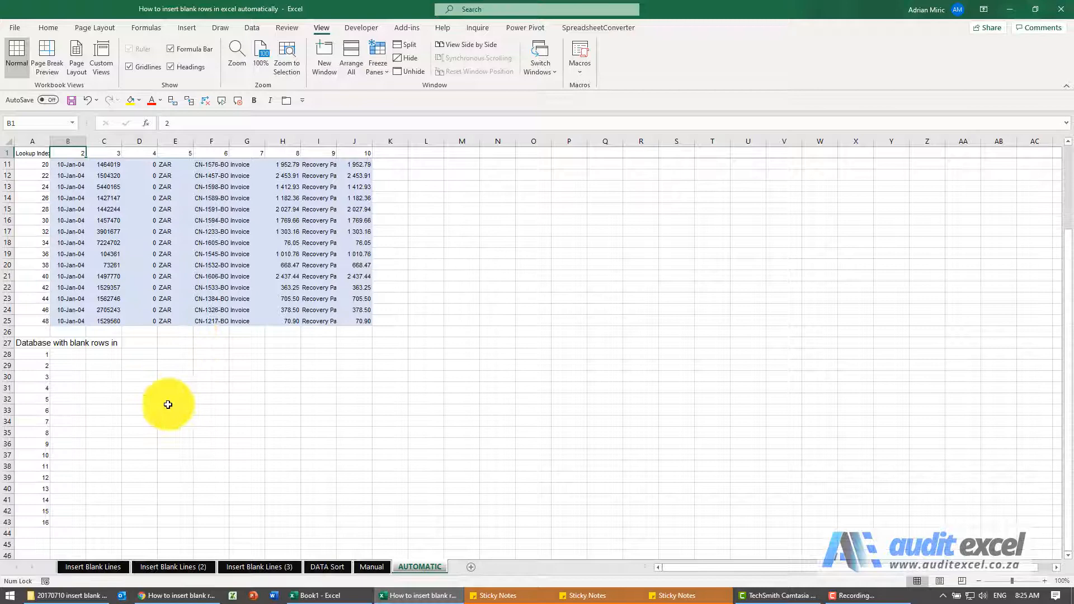
mouse_move(113, 414)
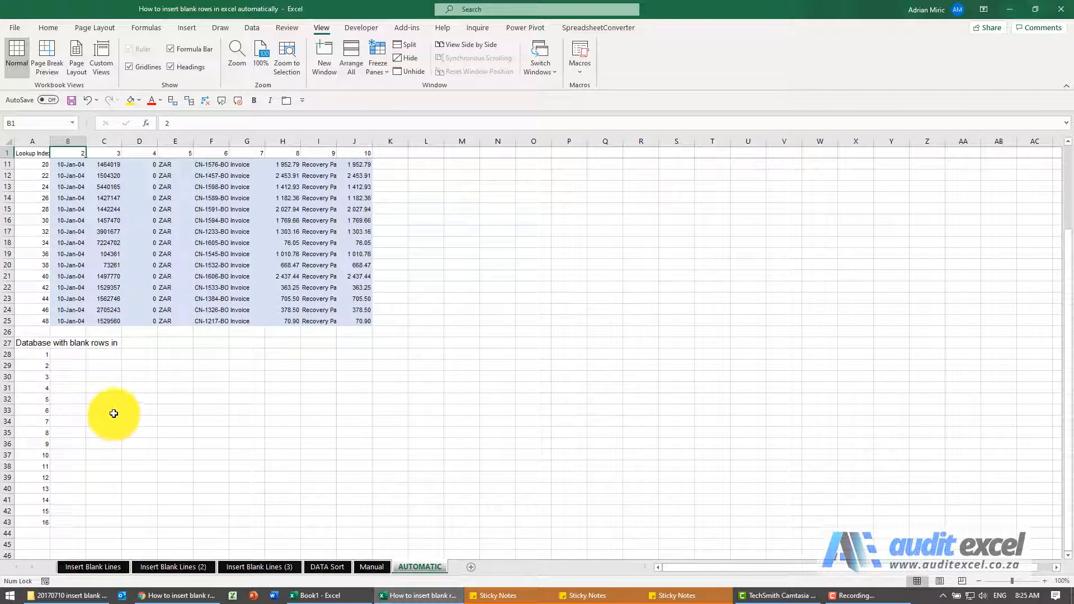
scroll("up", 3)
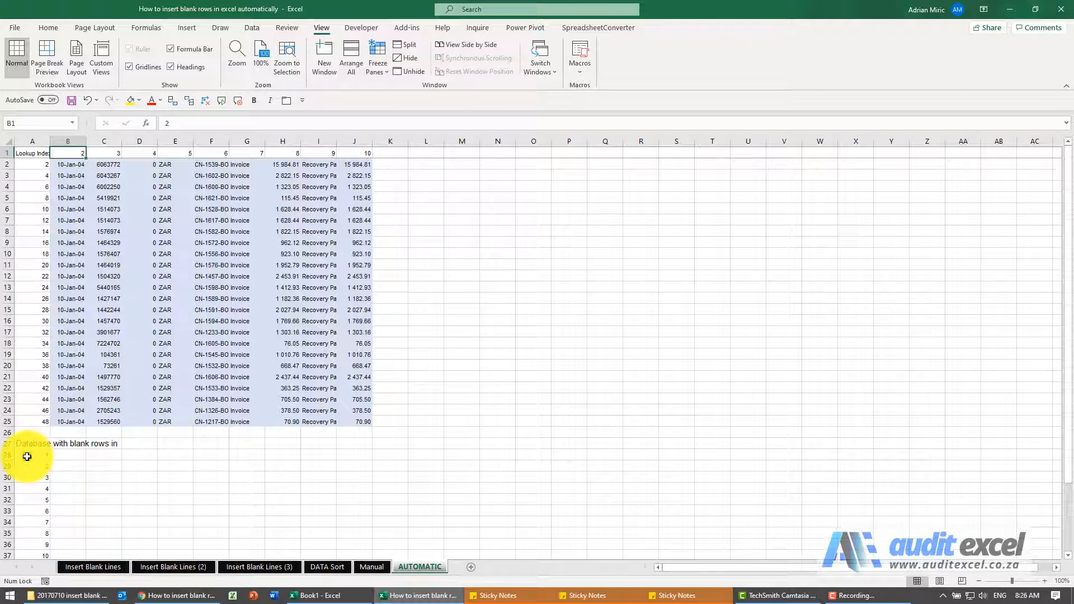
left_click(32, 455)
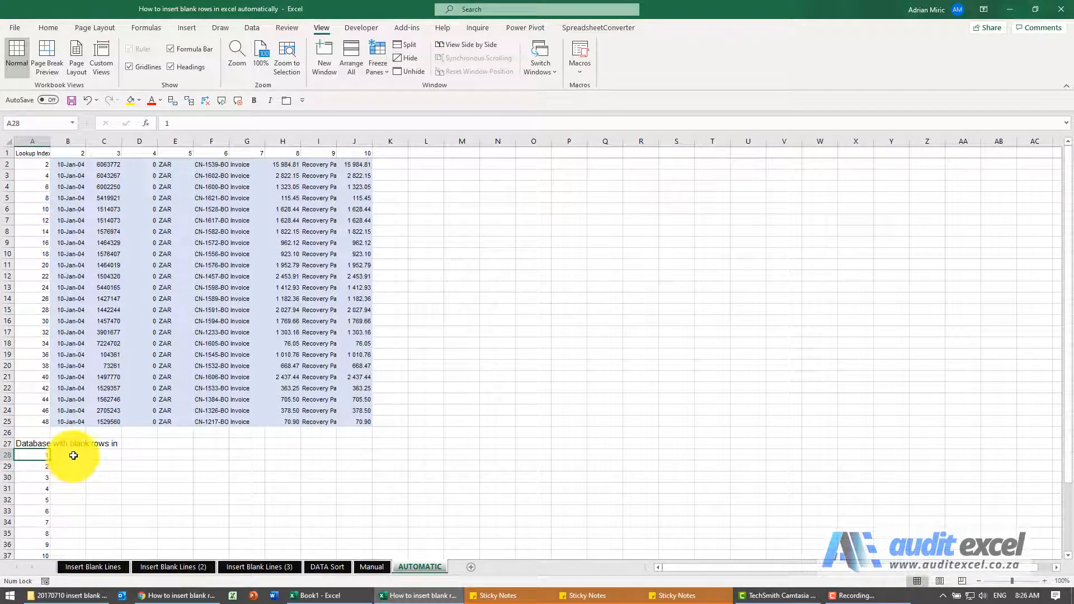
Step: Enter VLOOKUP in B28 with arguments $A28, $A$2:$J$25, B$1 and FALSE
left_click(67, 455)
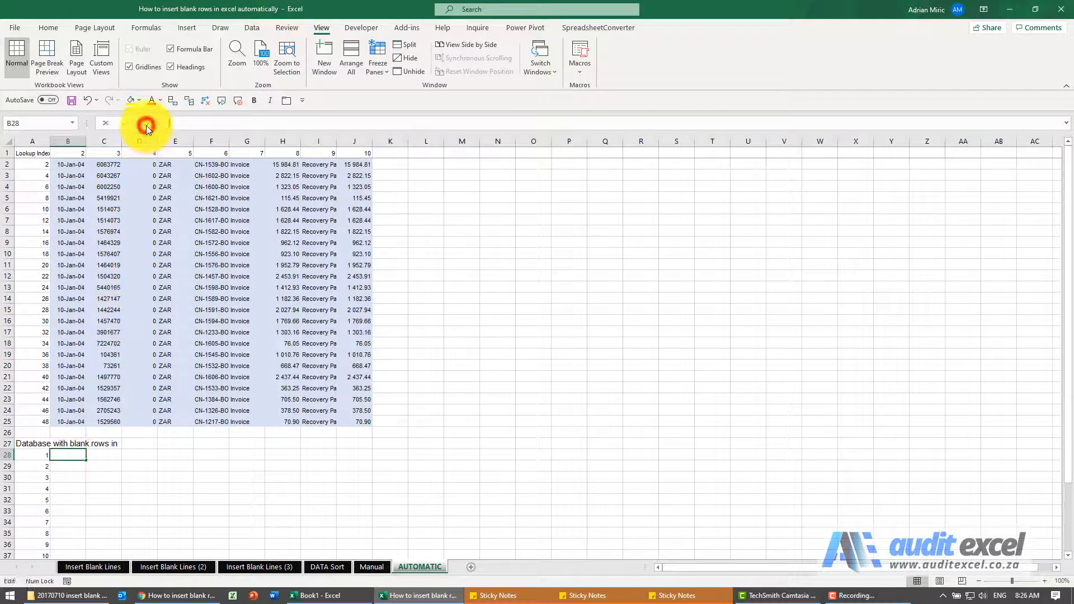
left_click(146, 123)
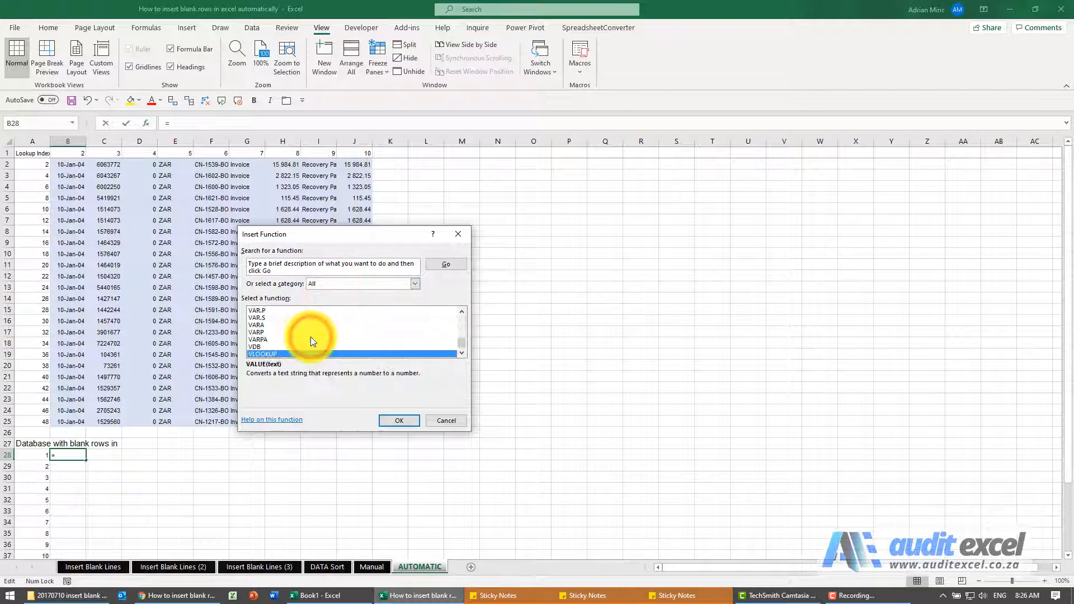
left_click(399, 420)
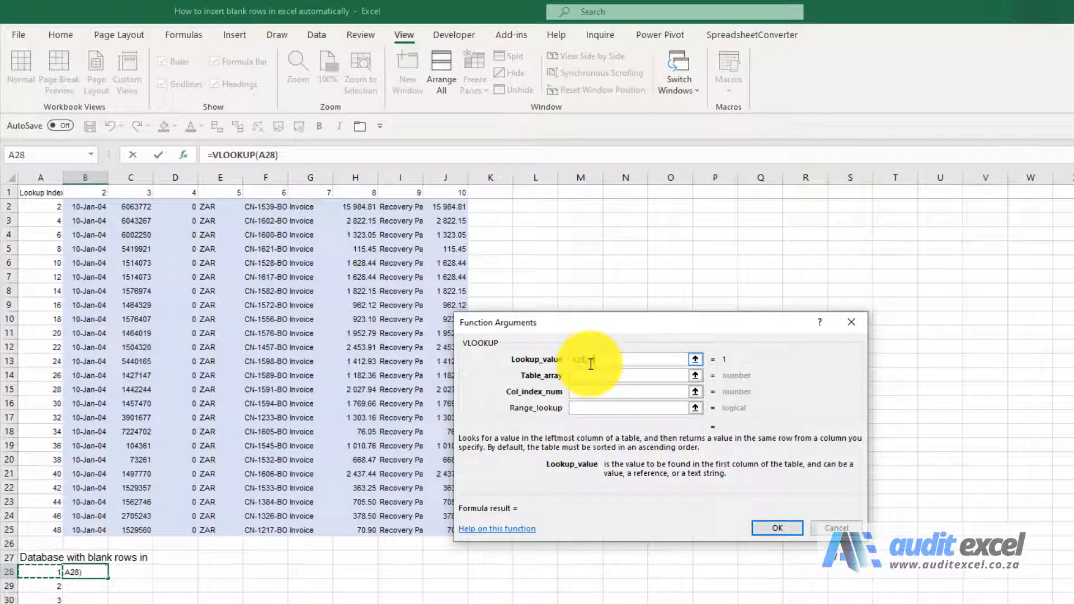
key("f4")
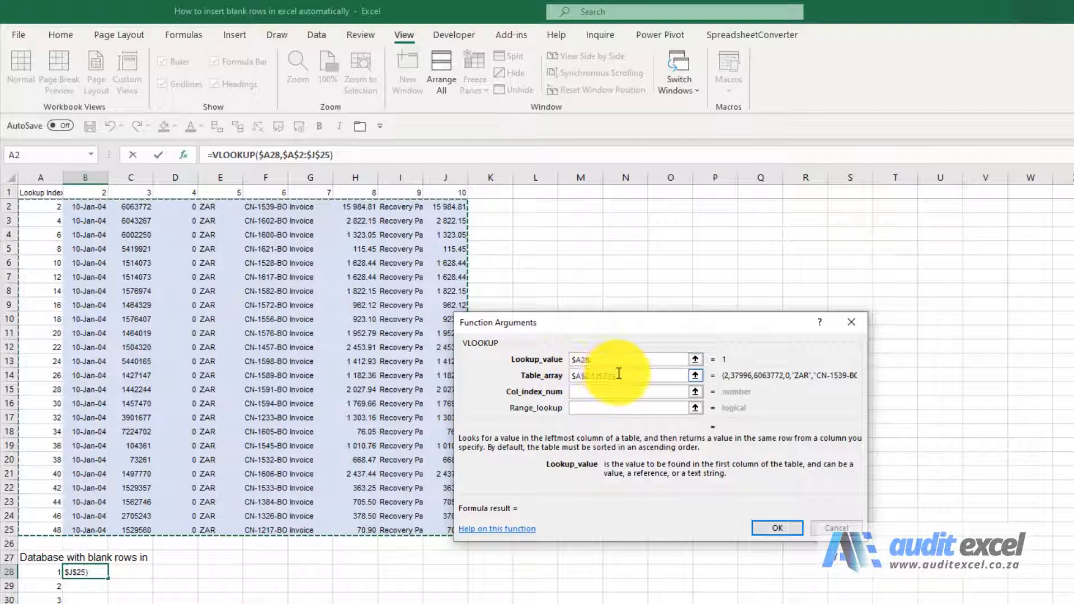
left_click(623, 391)
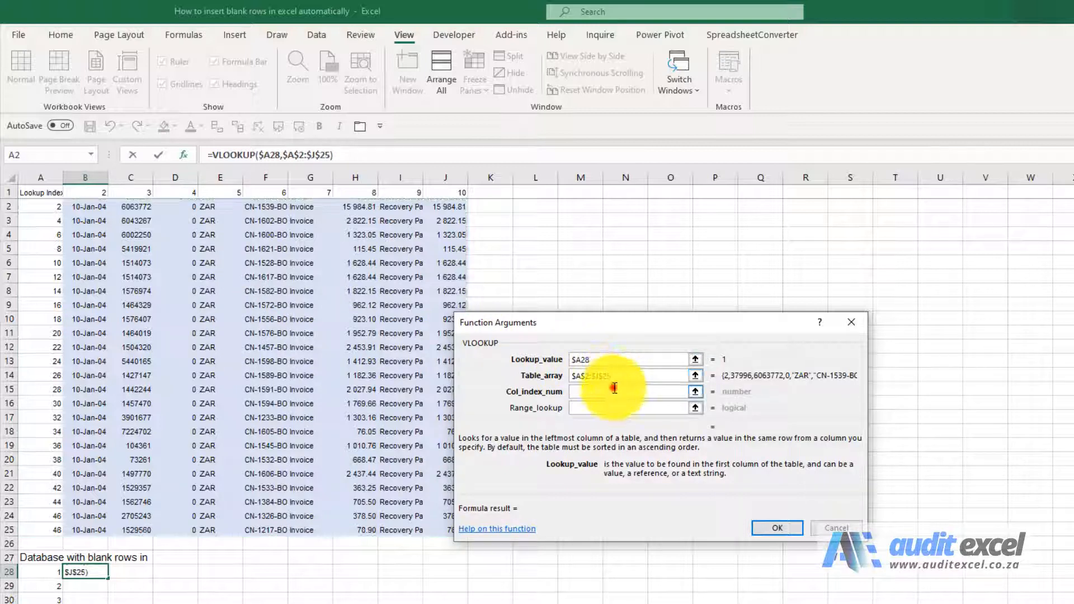
left_click(626, 391)
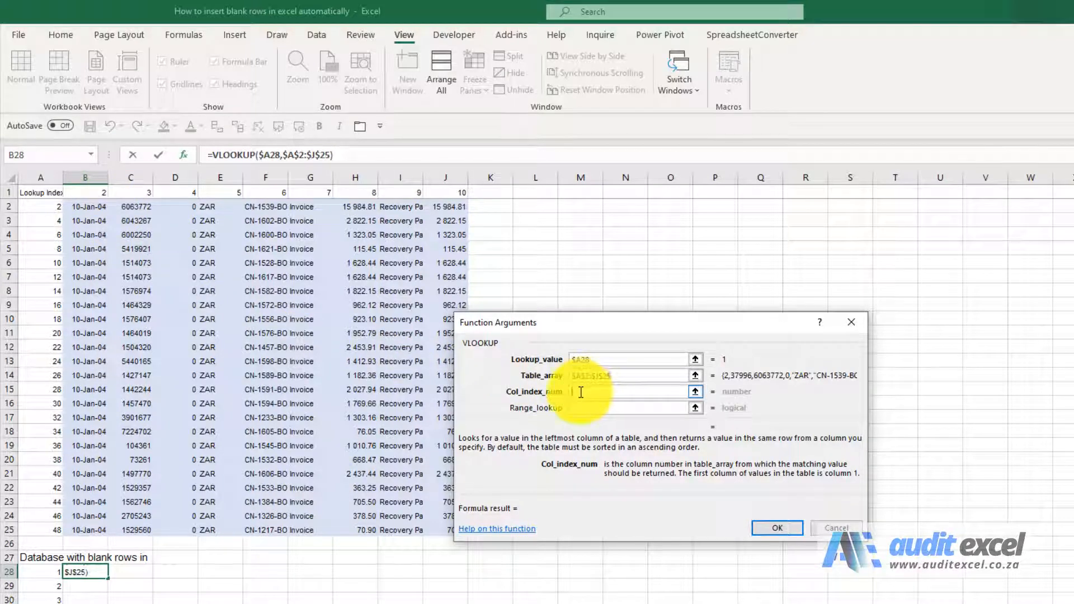
left_click(88, 191)
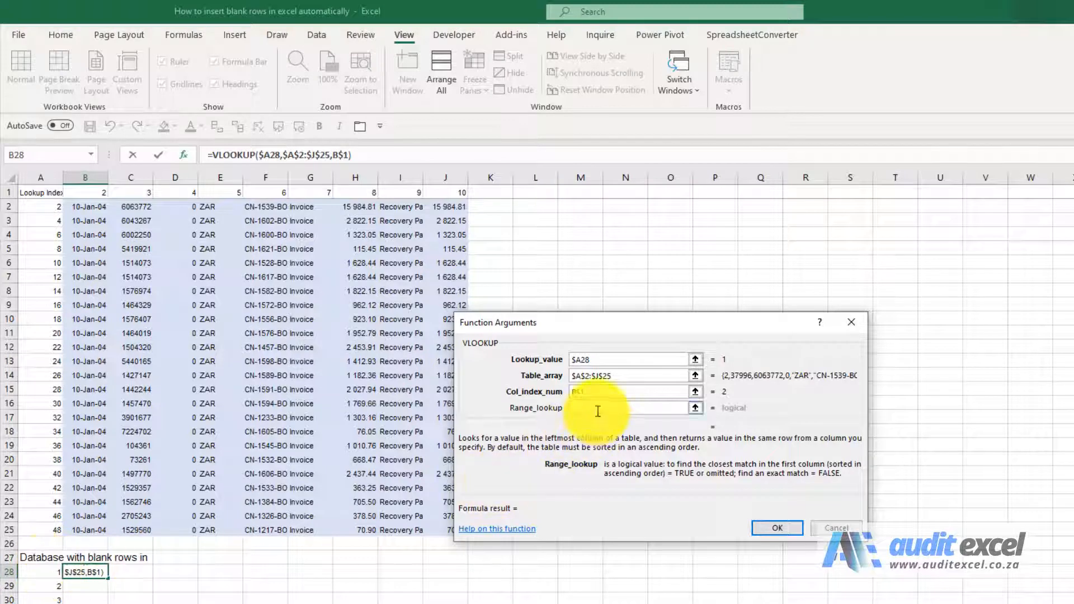
type("false")
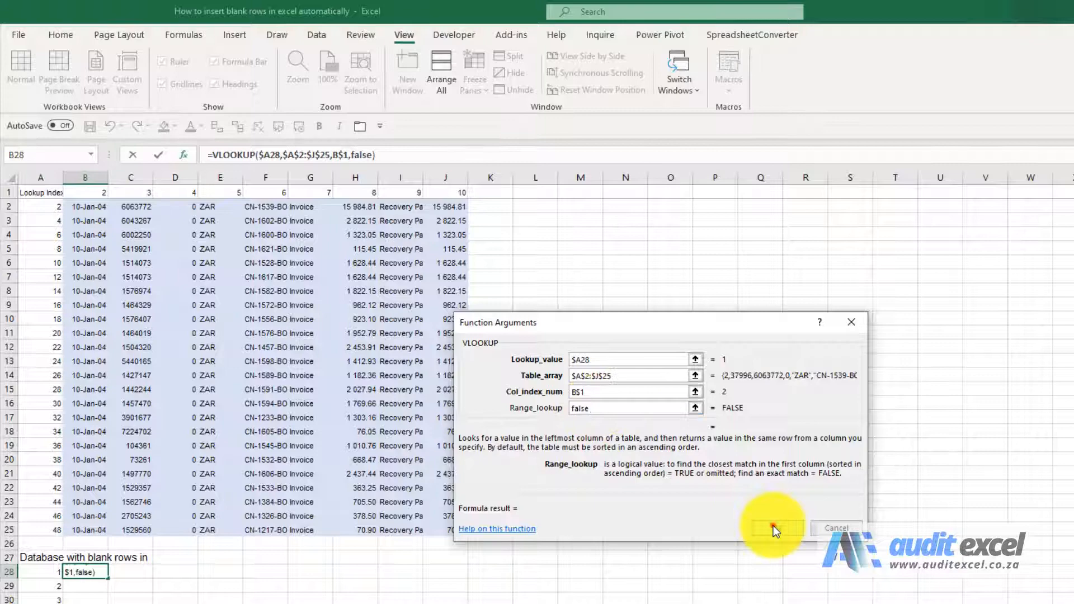
Step: Insert the B28 lookup and paste it across the lower table B28:J43
left_click(773, 529)
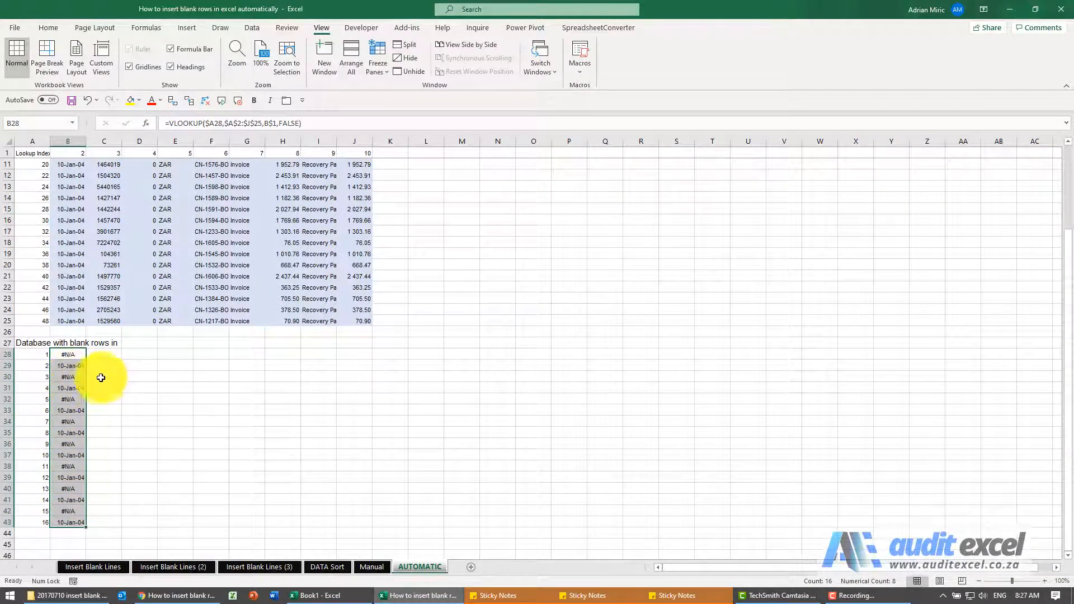
scroll("down", 3)
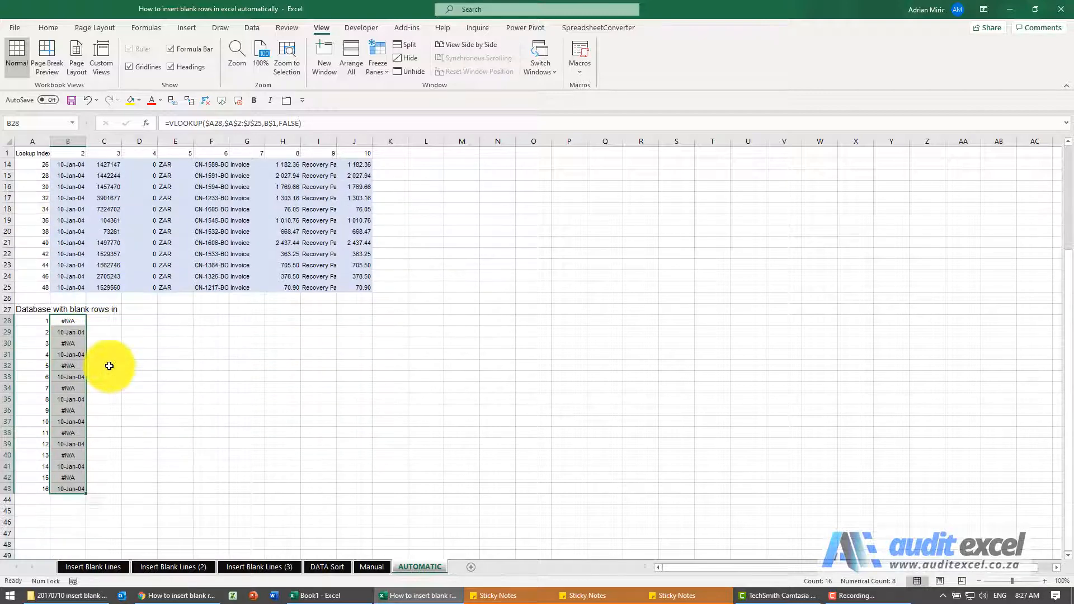
mouse_move(83, 496)
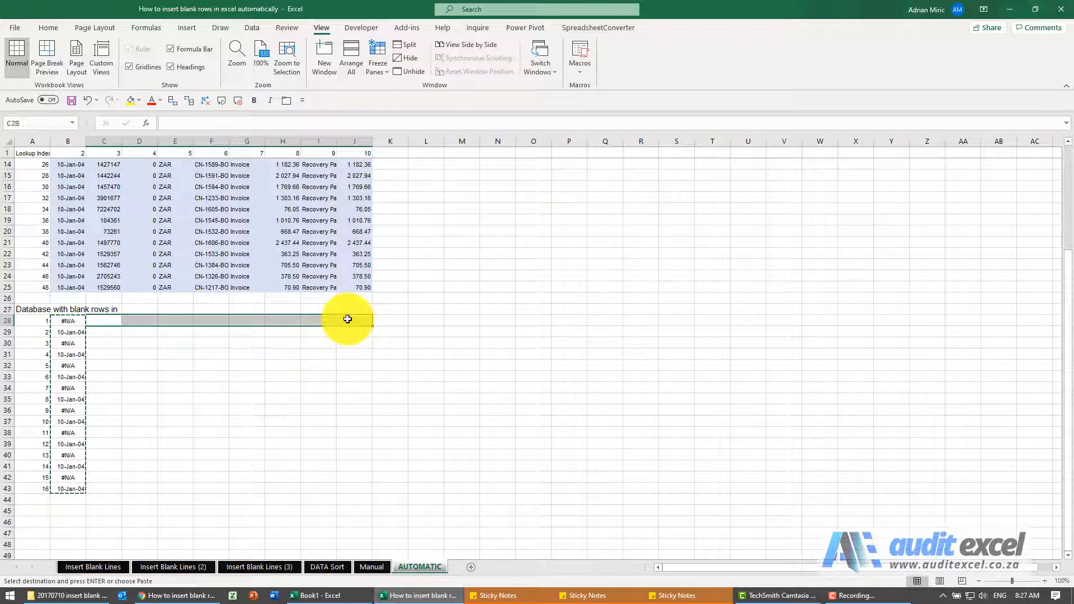
right_click(348, 320)
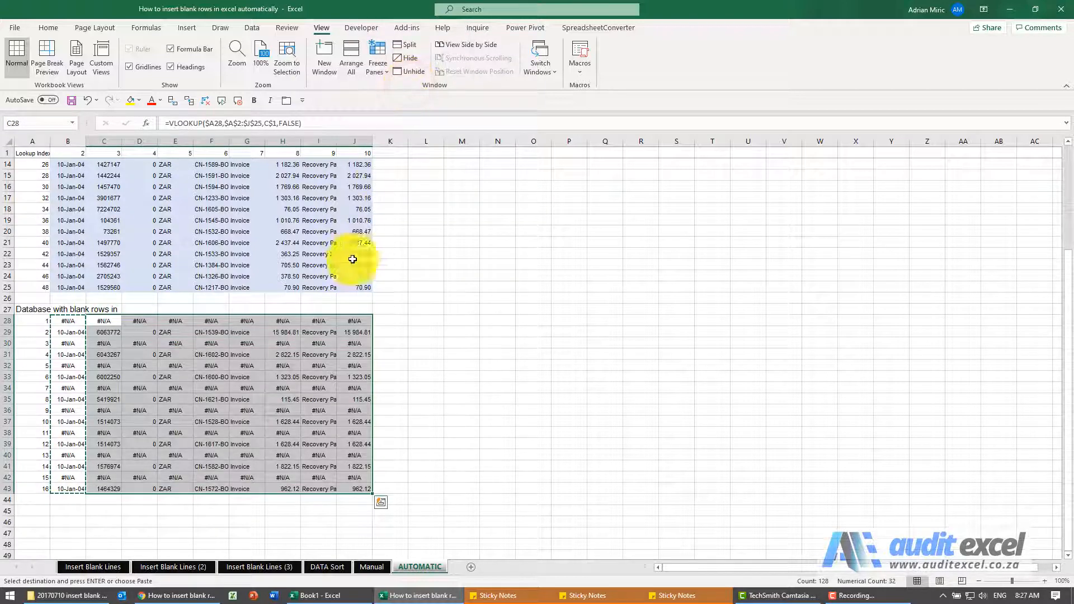
scroll("up", 3)
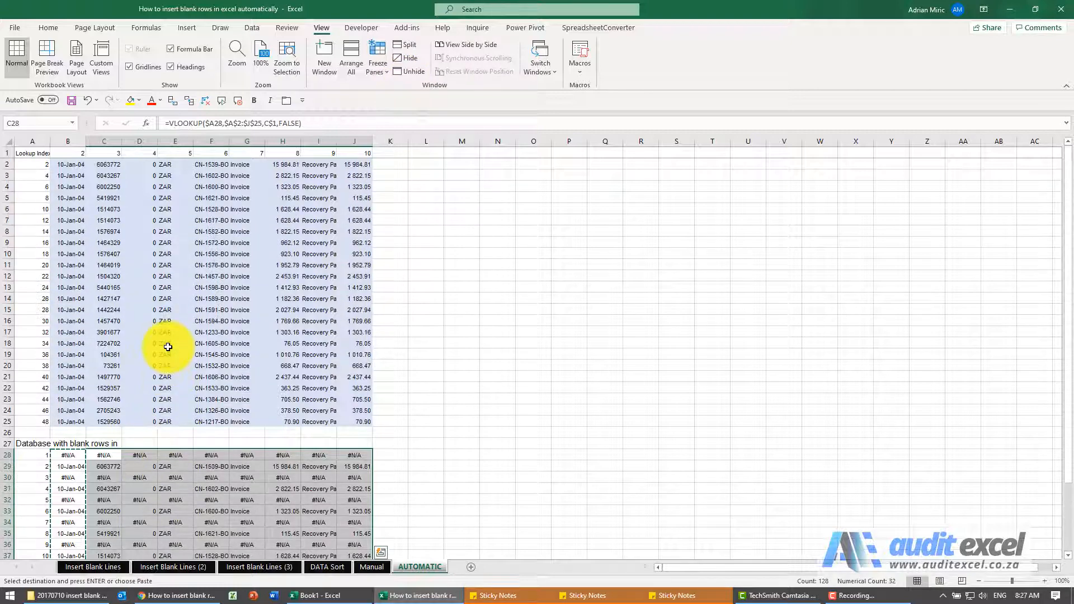
mouse_move(78, 457)
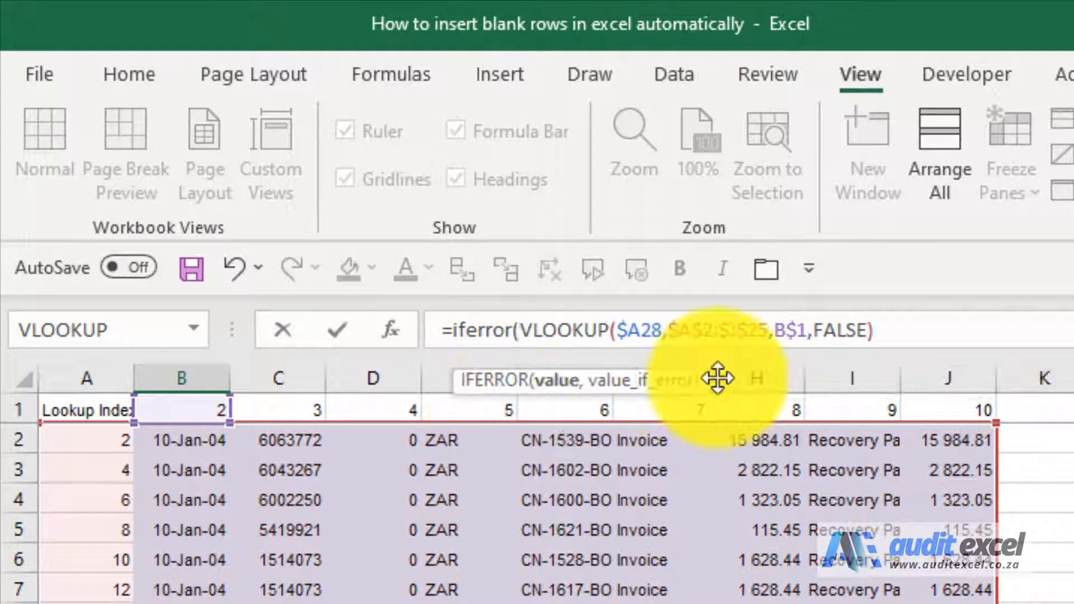
mouse_move(903, 327)
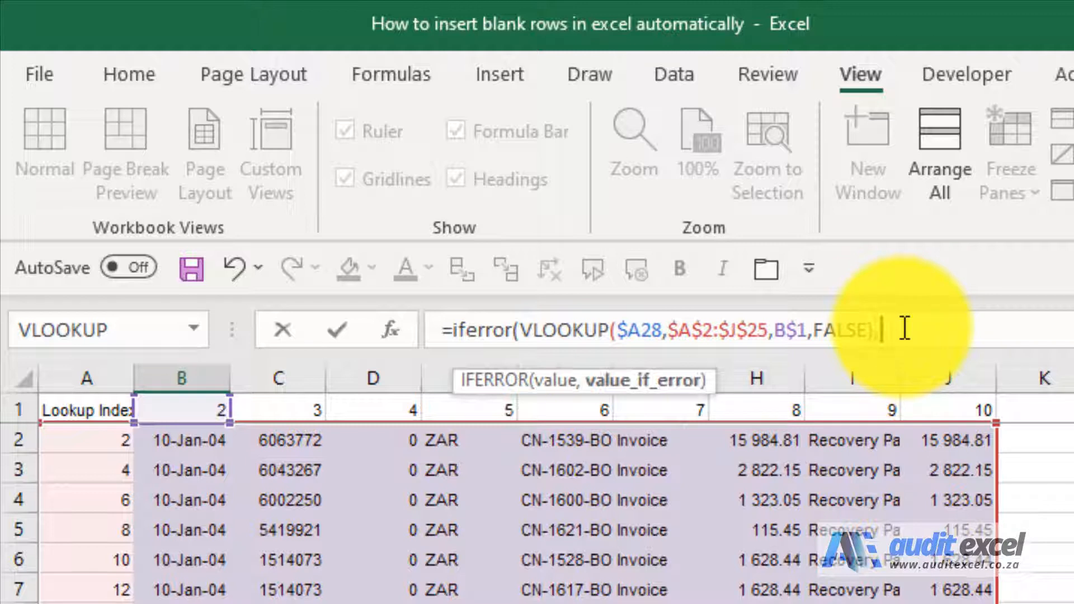
Step: Change B28 to =IFERROR(VLOOKUP($A28,$A$2:$J$25,B$1,FALSE),"") and fill the lower table
type(",\"\")")
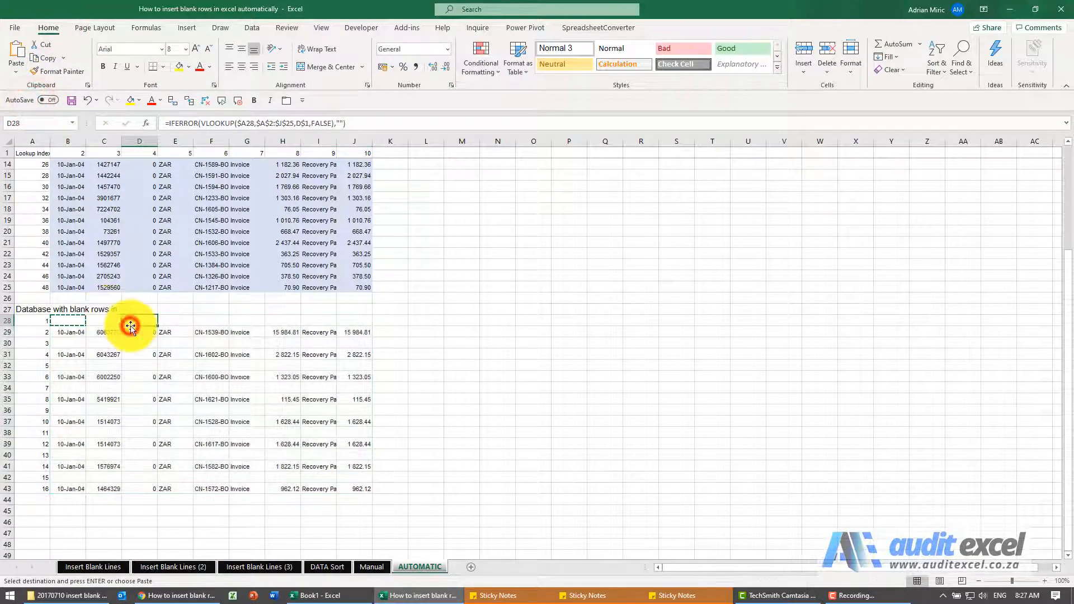
scroll("up", 3)
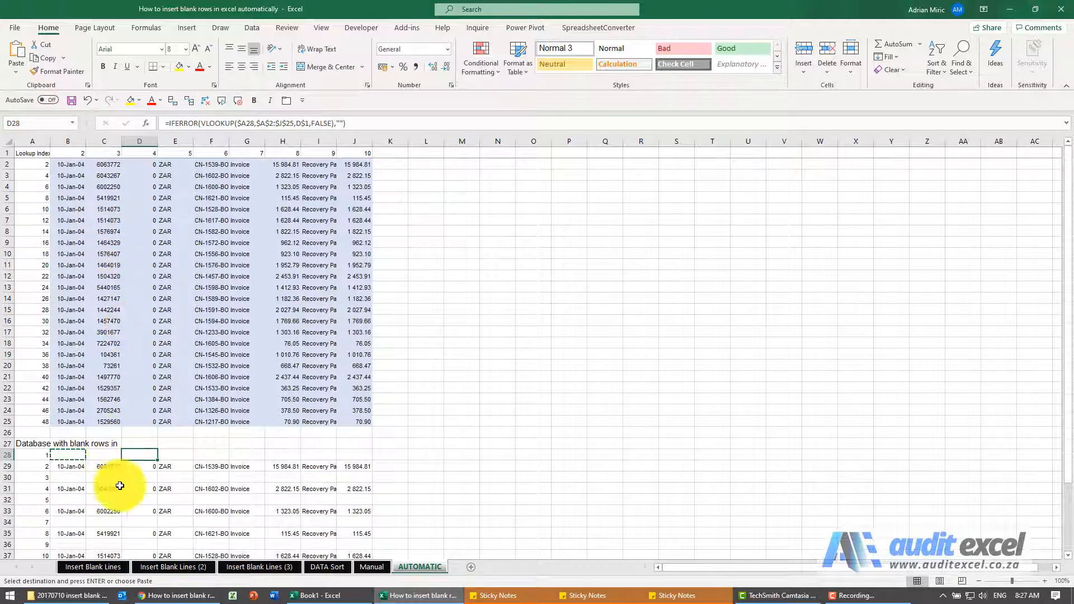
mouse_move(60, 437)
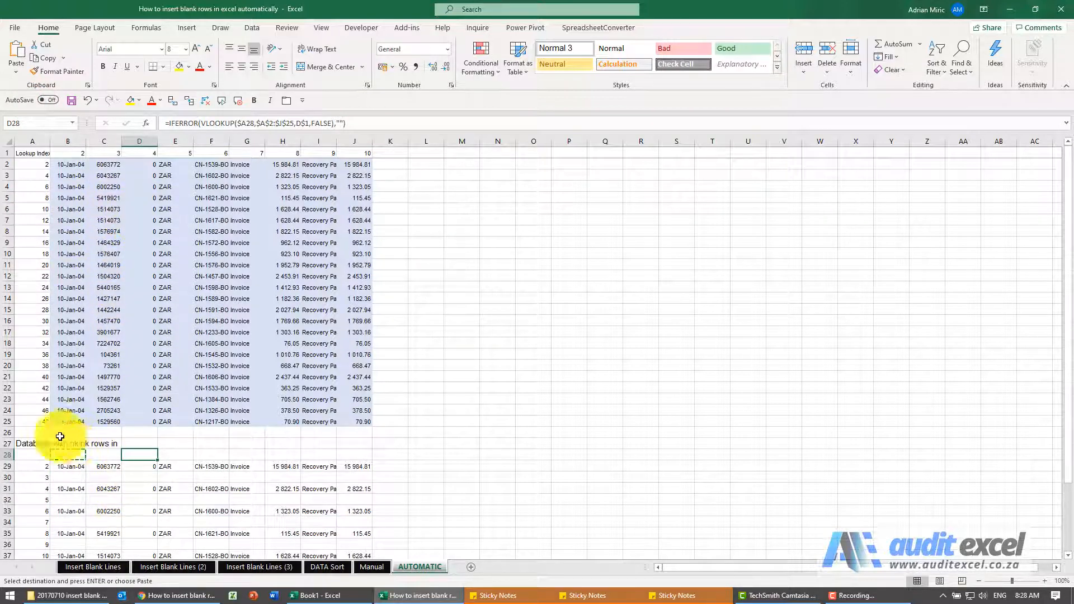